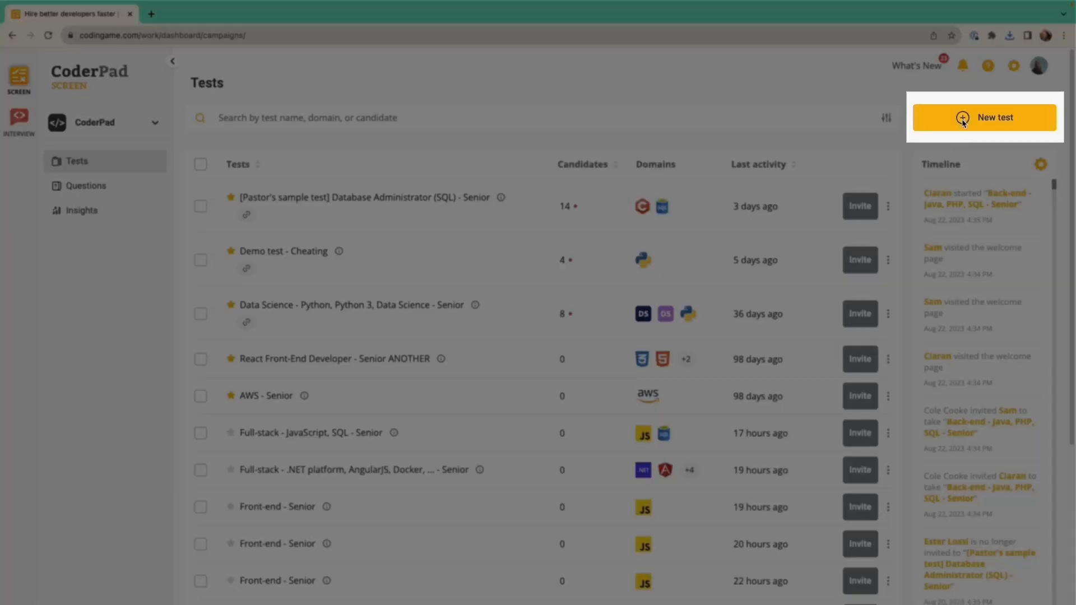
- Start a new test with Front-end as the role
{"action": "left_click", "coordinate": [993, 116]}
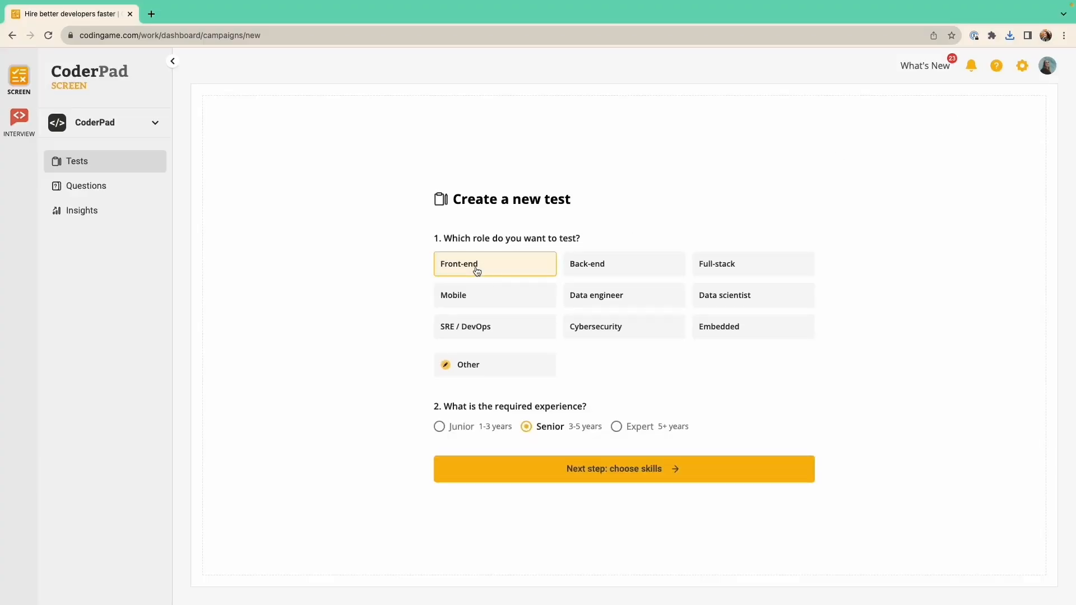
{"action": "left_click", "coordinate": [623, 469]}
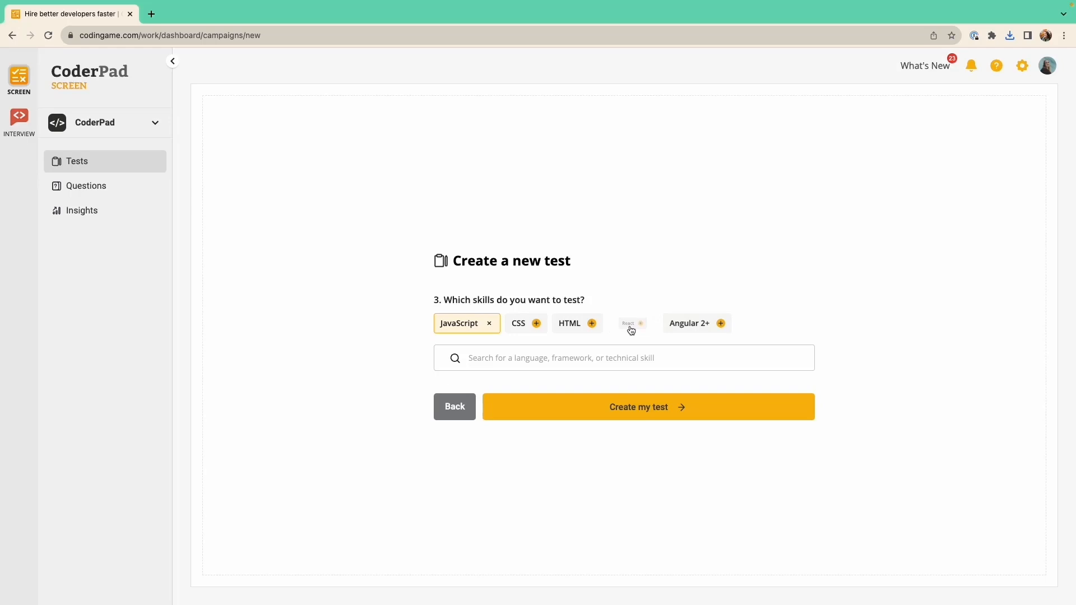
- Add React and Ruby to the JavaScript test's skills
{"action": "left_click", "coordinate": [632, 323]}
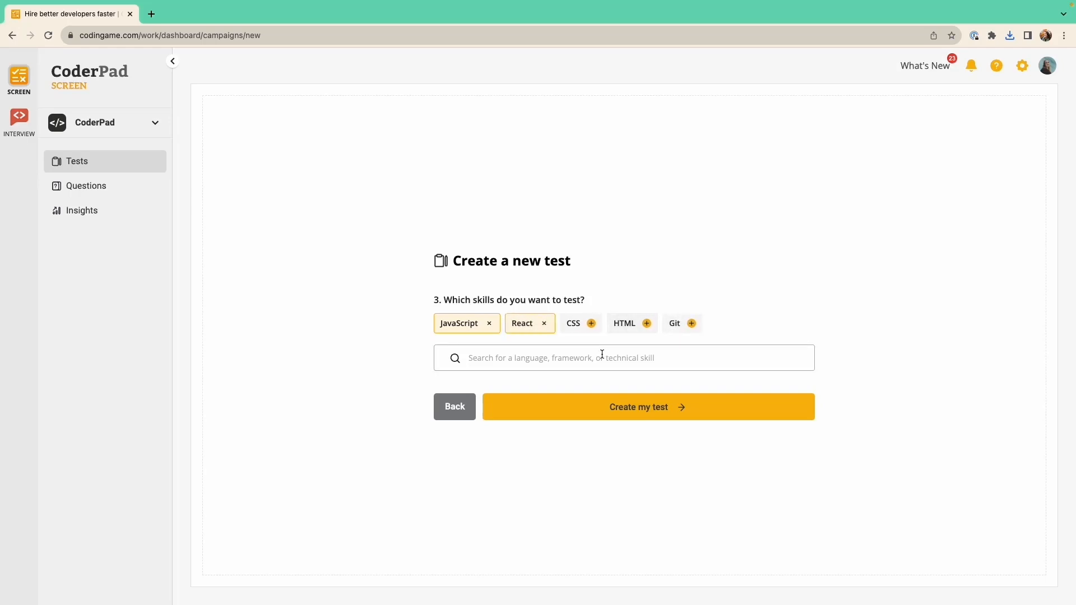
{"action": "type", "text": "R"}
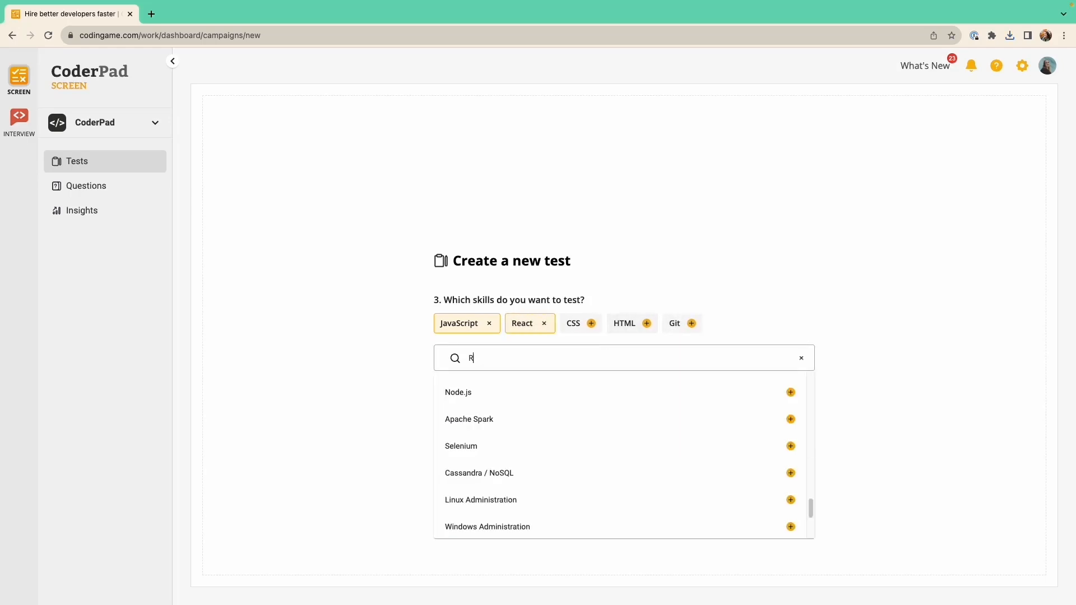
{"action": "type", "text": "uby"}
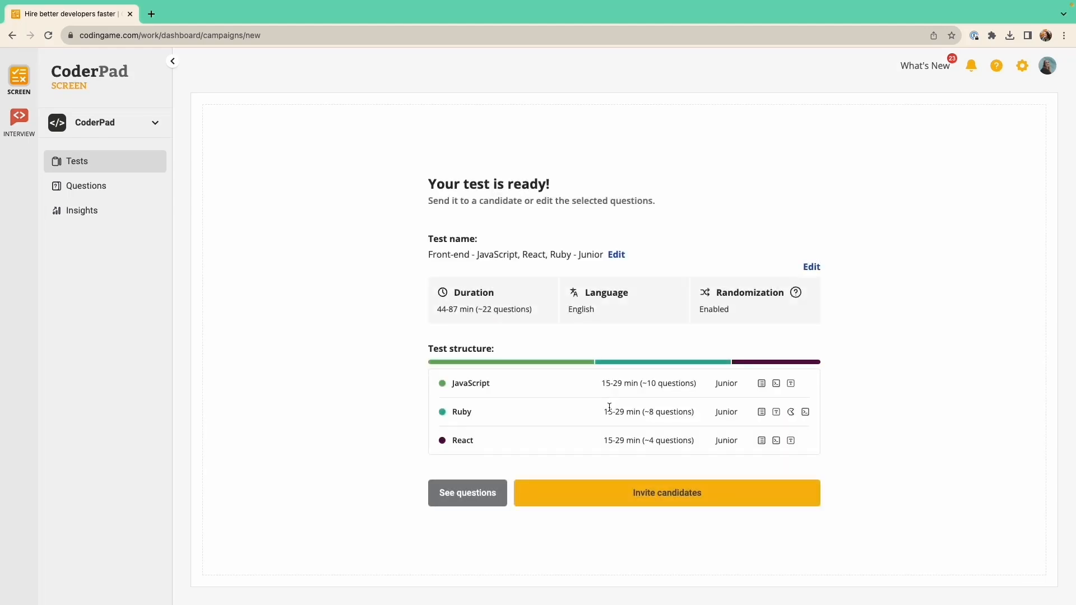
{"action": "mouse_move", "coordinate": [614, 257]}
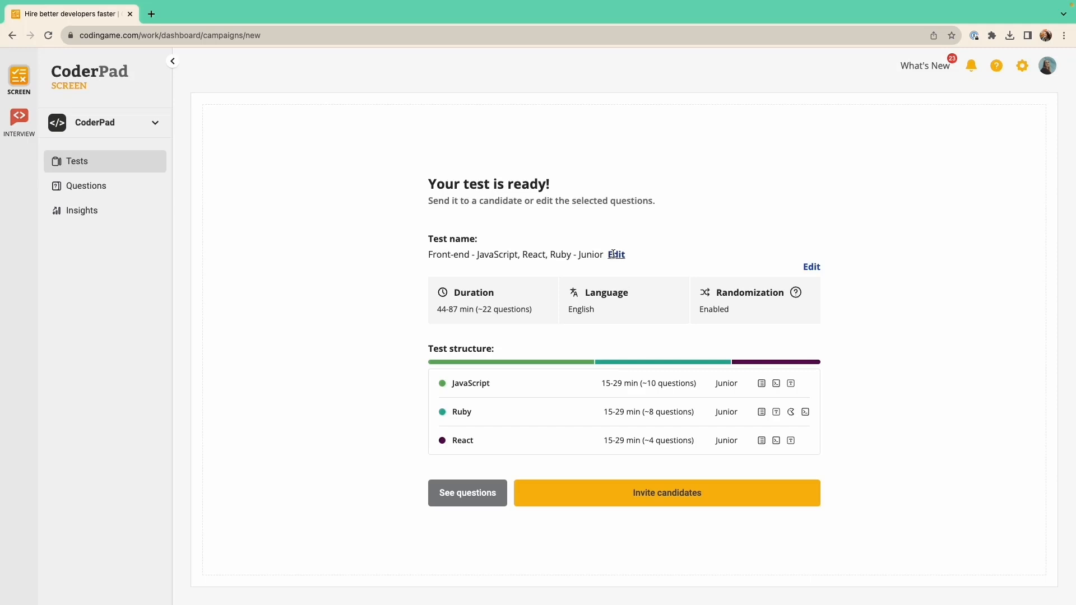
- Rename the test to 'Junior Frontend Developer' and save the name
{"action": "left_click", "coordinate": [615, 254]}
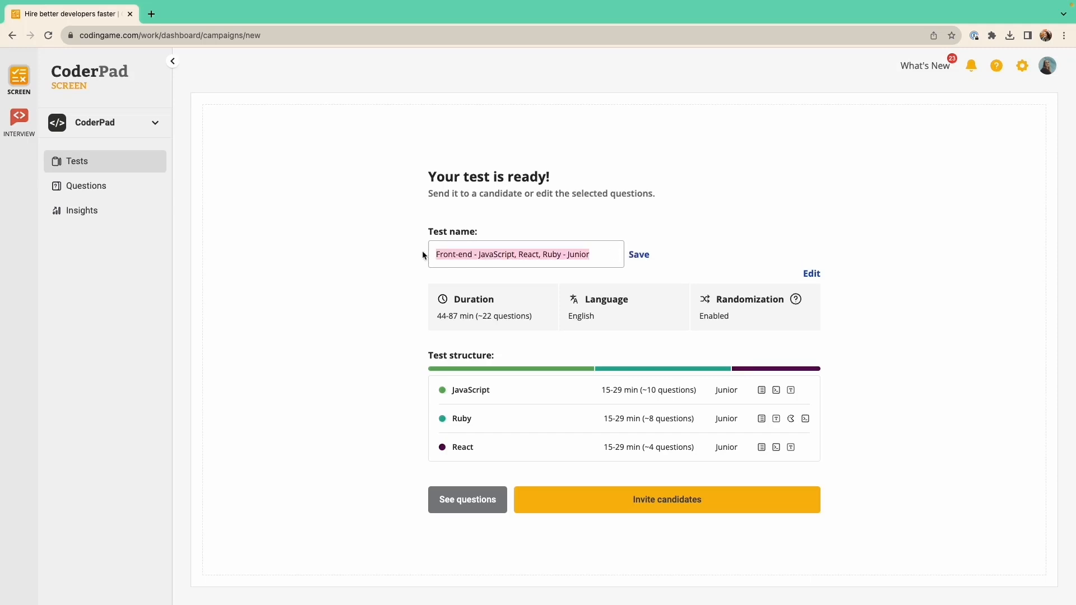
{"action": "type", "text": "Junior Frontend Develo"}
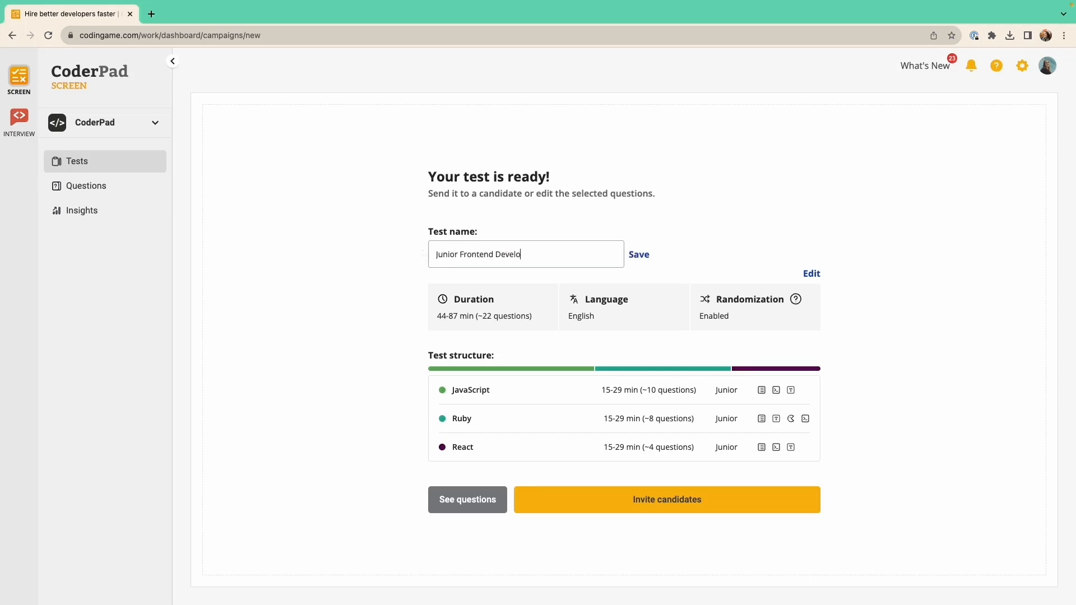
{"action": "left_click", "coordinate": [638, 255]}
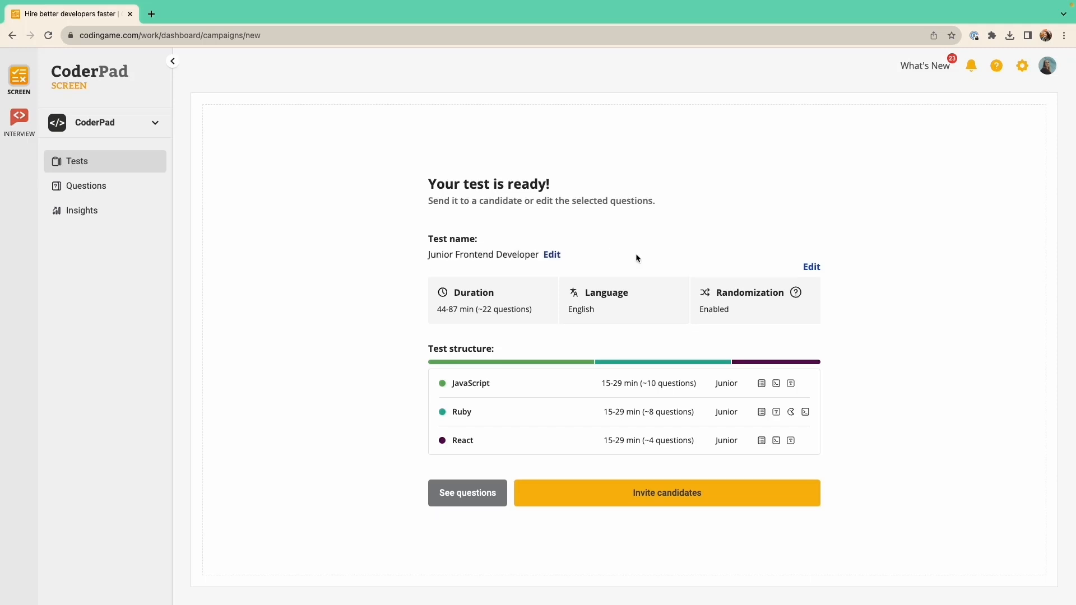
{"action": "mouse_move", "coordinate": [811, 267]}
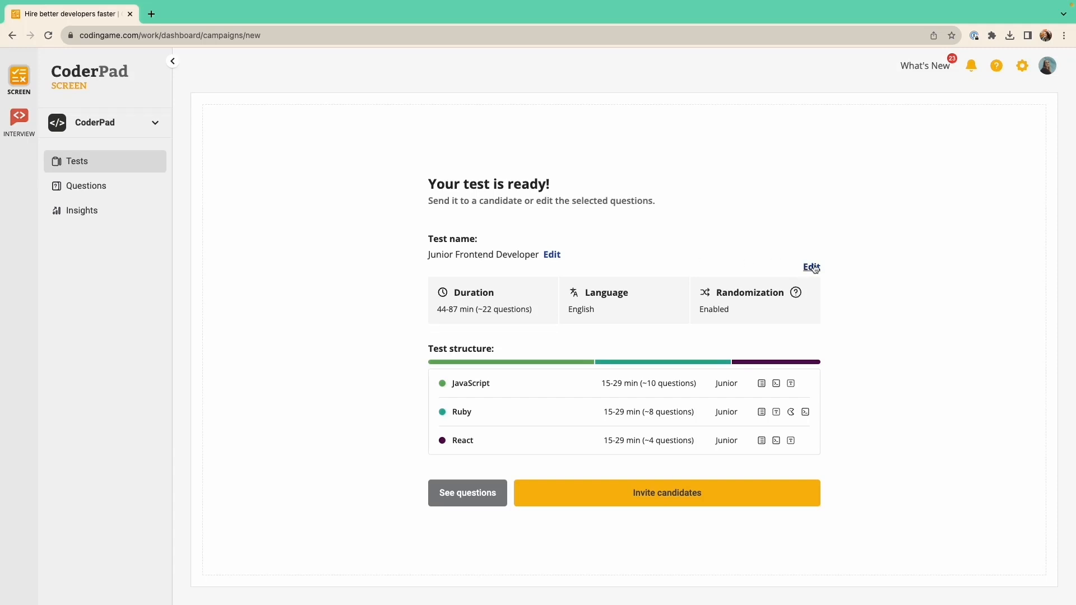
- Edit the test settings and set the duration to 38-75 min
{"action": "left_click", "coordinate": [811, 267]}
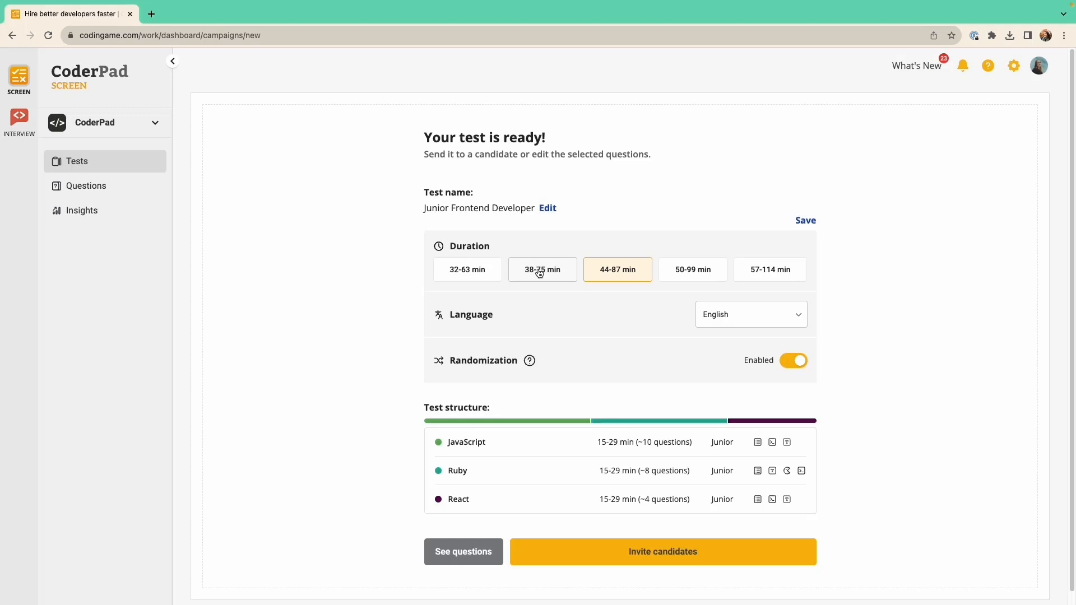
{"action": "left_click", "coordinate": [541, 269]}
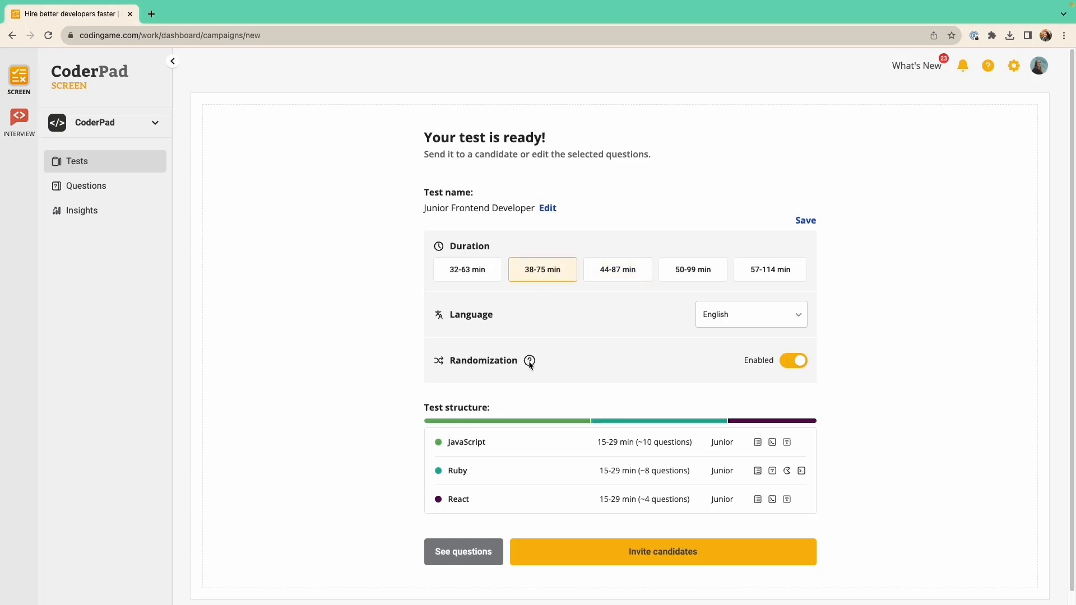
{"action": "mouse_move", "coordinate": [529, 361]}
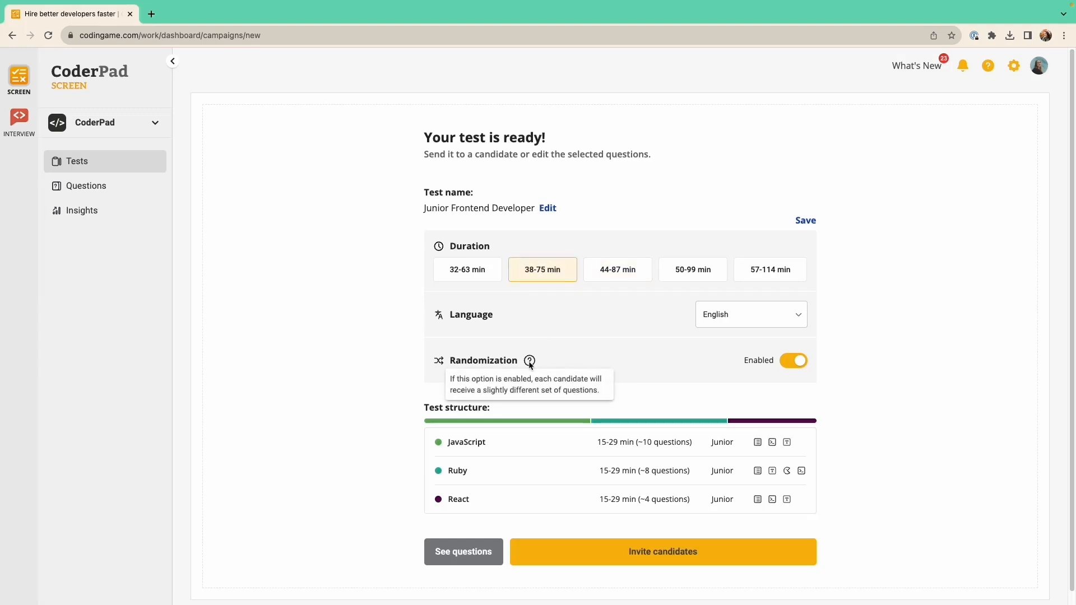
{"action": "mouse_move", "coordinate": [541, 364]}
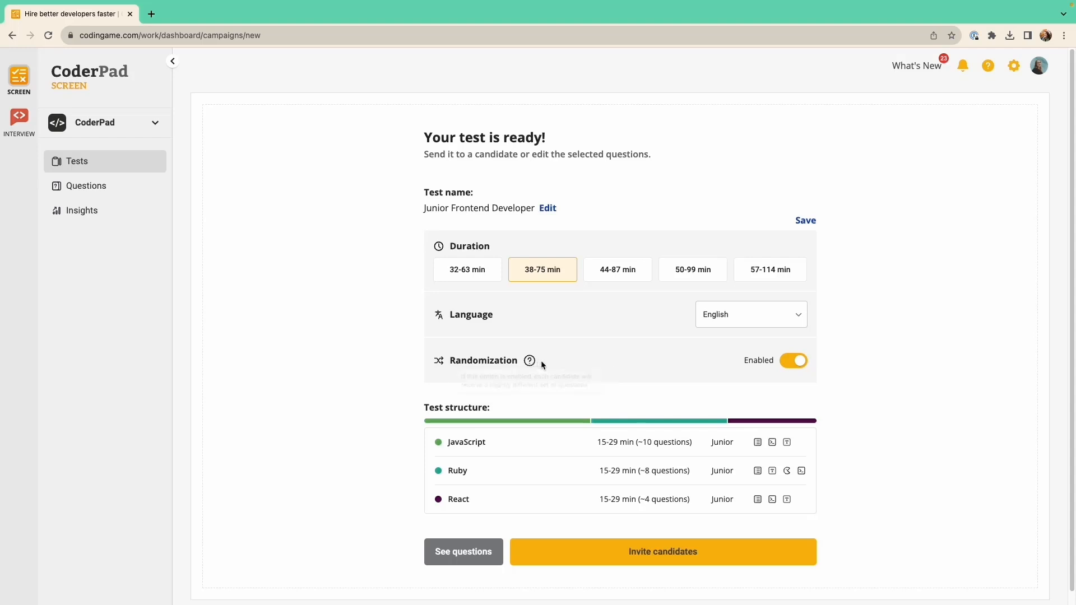
{"action": "mouse_move", "coordinate": [562, 484]}
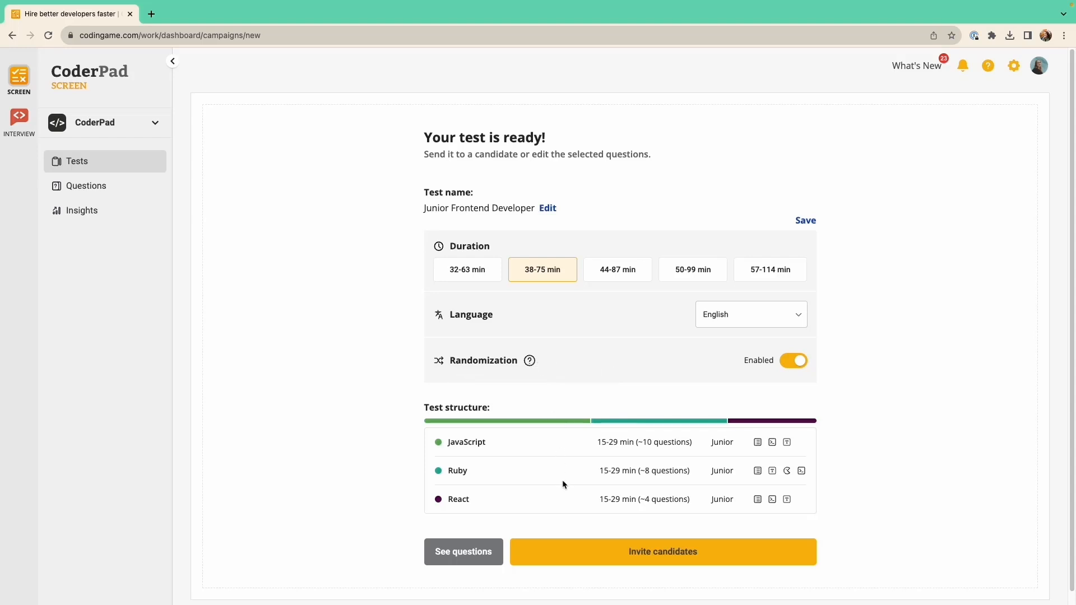
{"action": "left_click", "coordinate": [662, 552]}
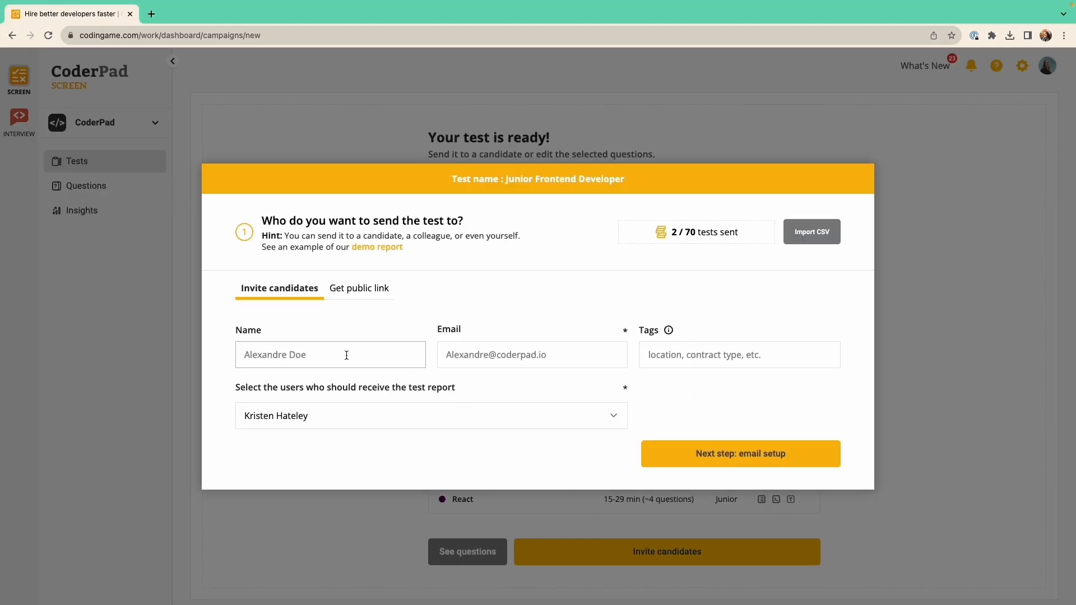
{"action": "type", "text": "Marina"}
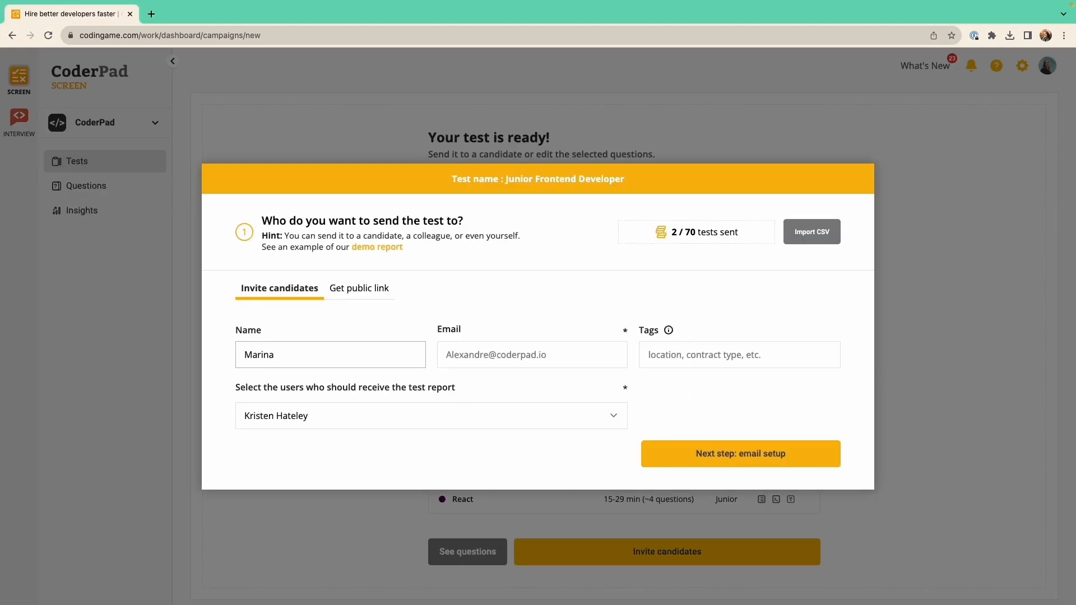
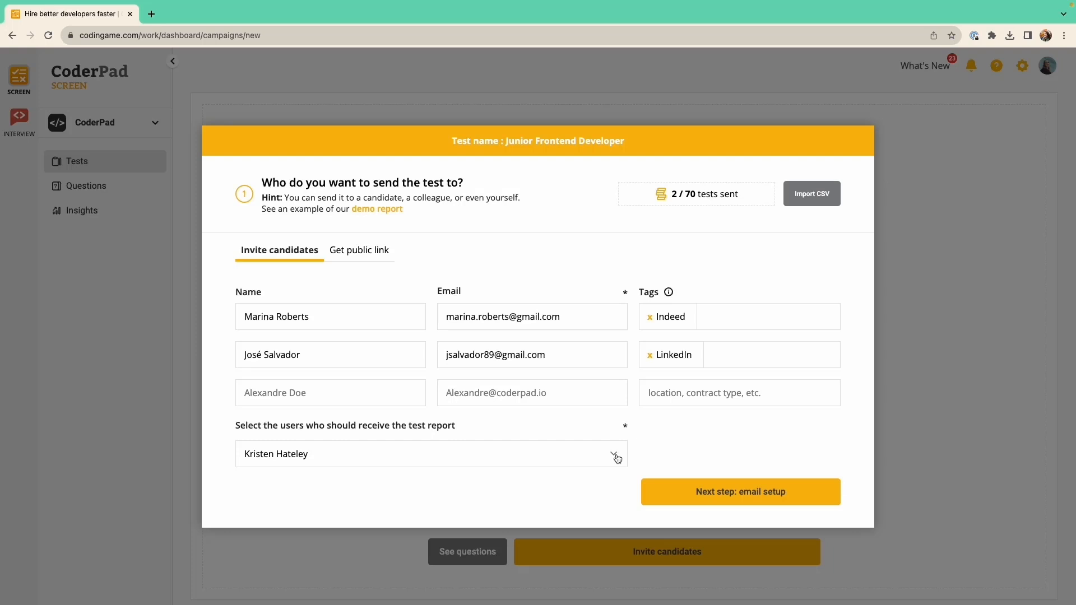
{"action": "left_click", "coordinate": [615, 453]}
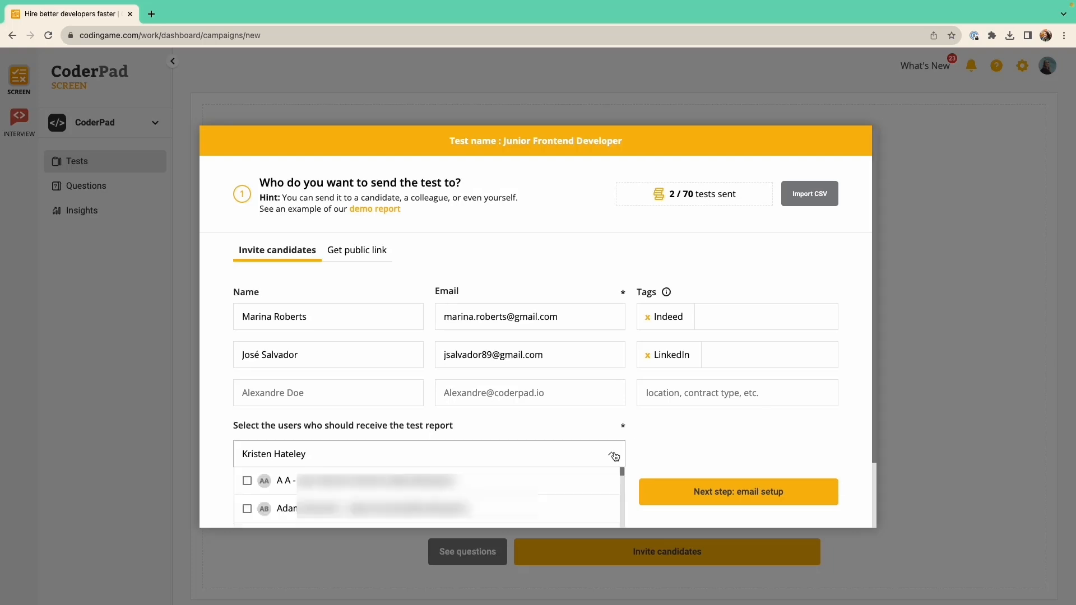
{"action": "left_click", "coordinate": [612, 453]}
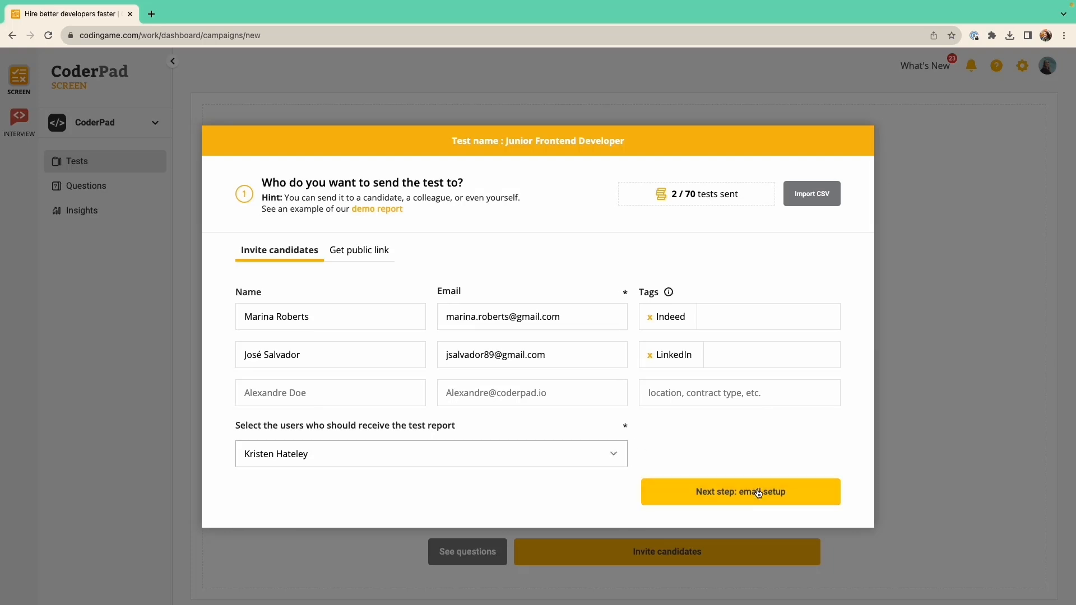
- Send the invitation email to both candidates
{"action": "left_click", "coordinate": [740, 491]}
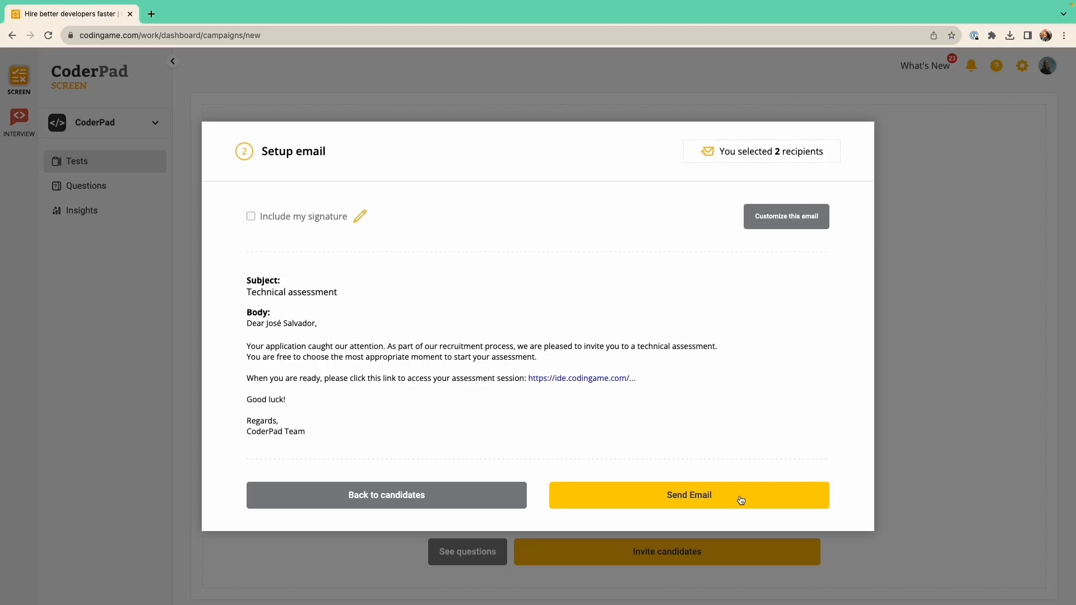
{"action": "left_click", "coordinate": [688, 494]}
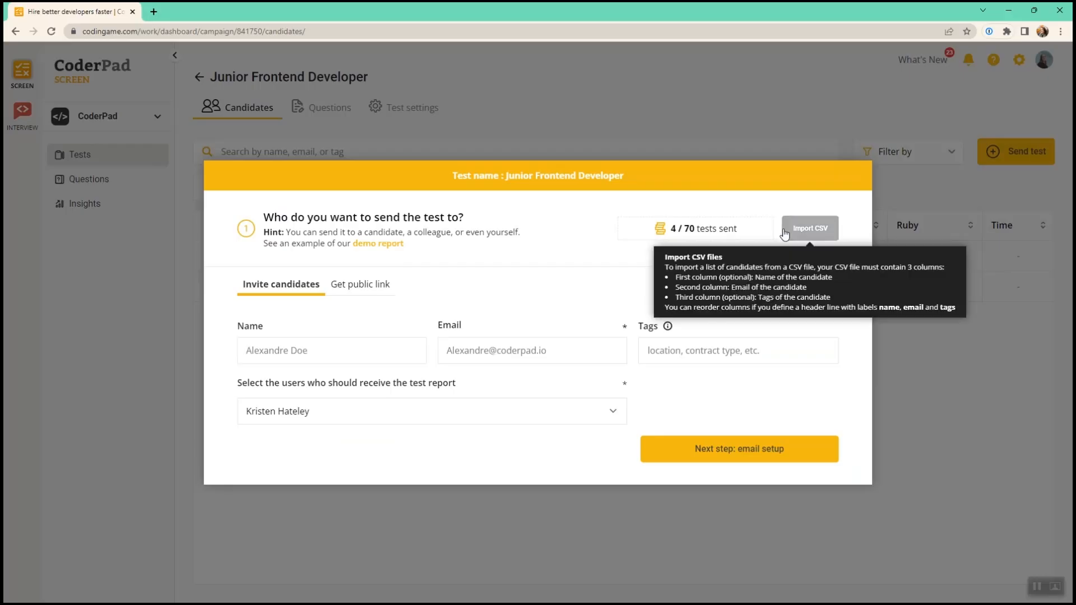
- Import candidates from the 'Sample job candidates - Sheet1' CSV file
{"action": "left_click", "coordinate": [810, 228]}
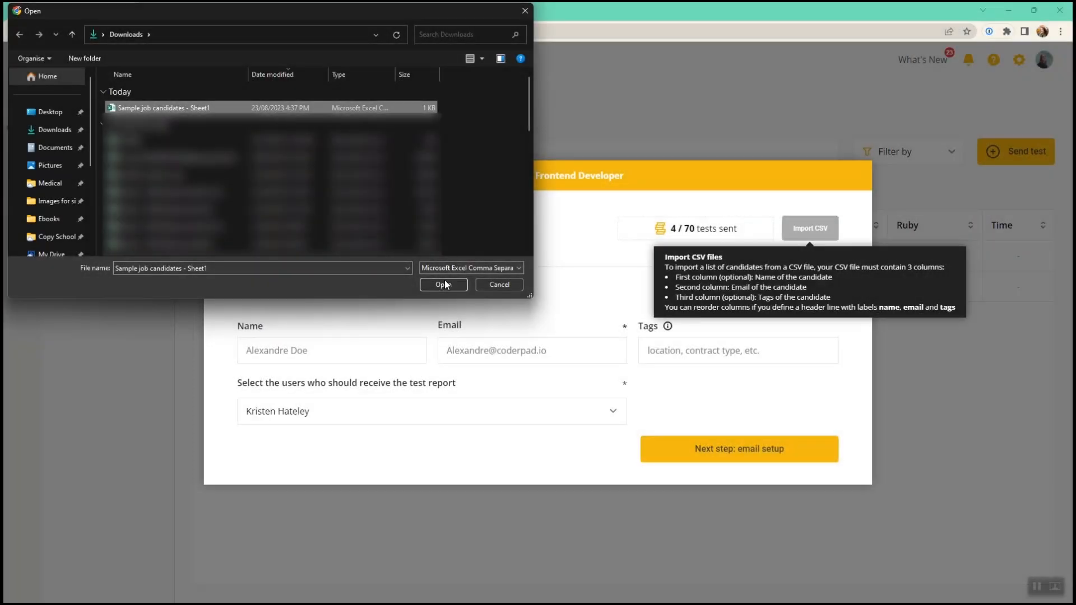
{"action": "left_click", "coordinate": [442, 284]}
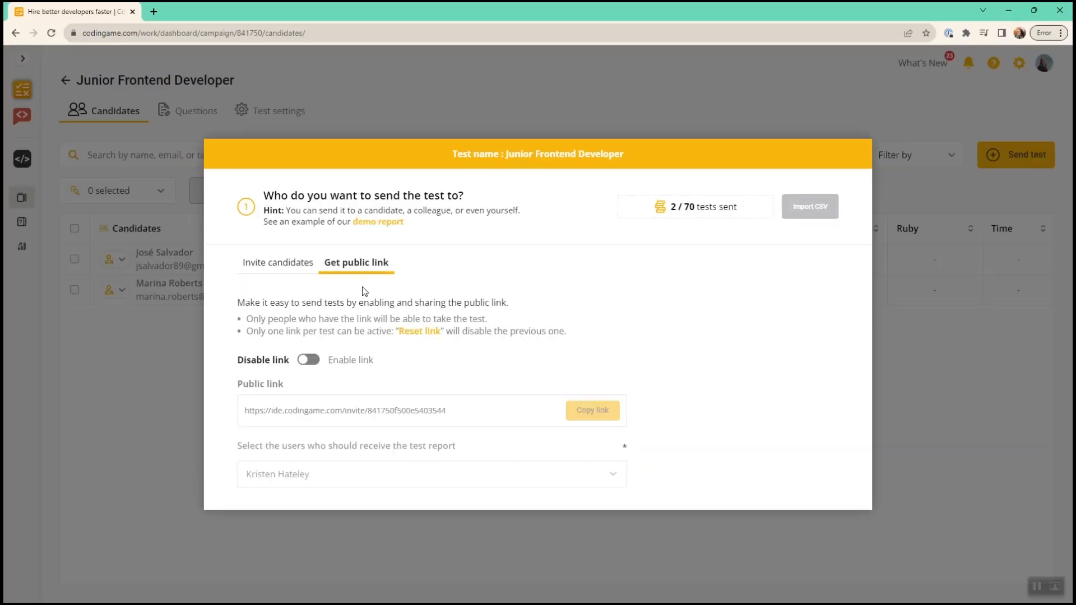
- Enable the public invite link and copy it to the clipboard
{"action": "left_click", "coordinate": [308, 360]}
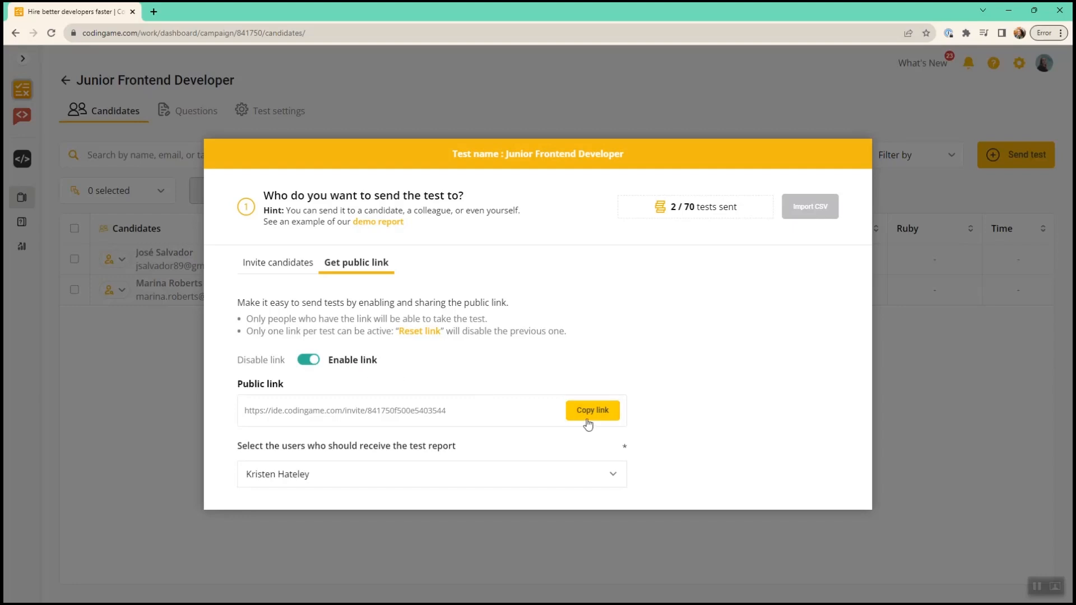
{"action": "left_click", "coordinate": [591, 410]}
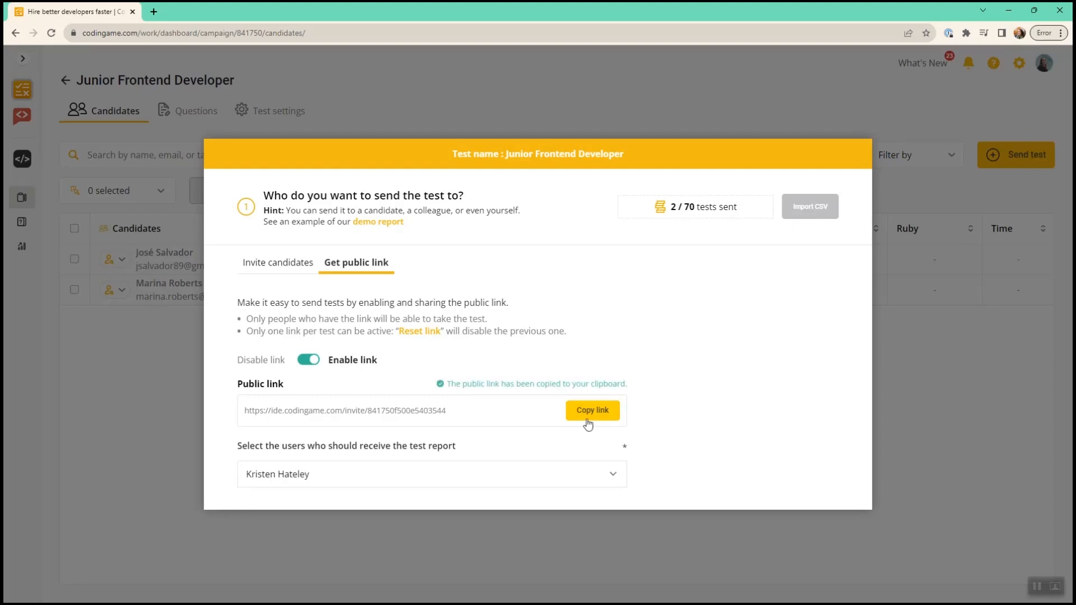